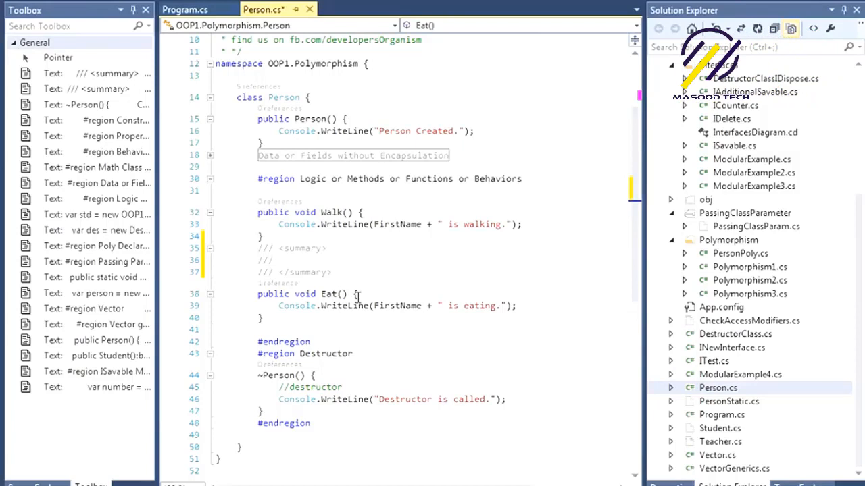
Step: Add 'string param' to Eat with XML summary "It's a method" and a param description
text(string param)
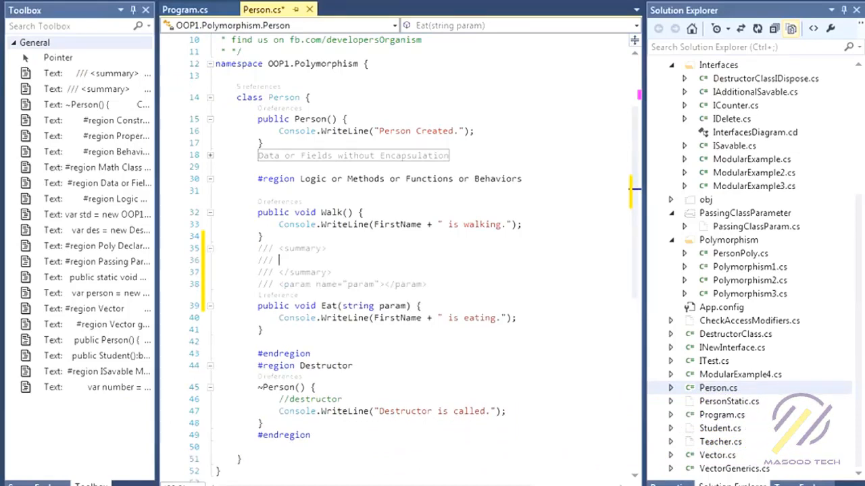
text(It's a me)
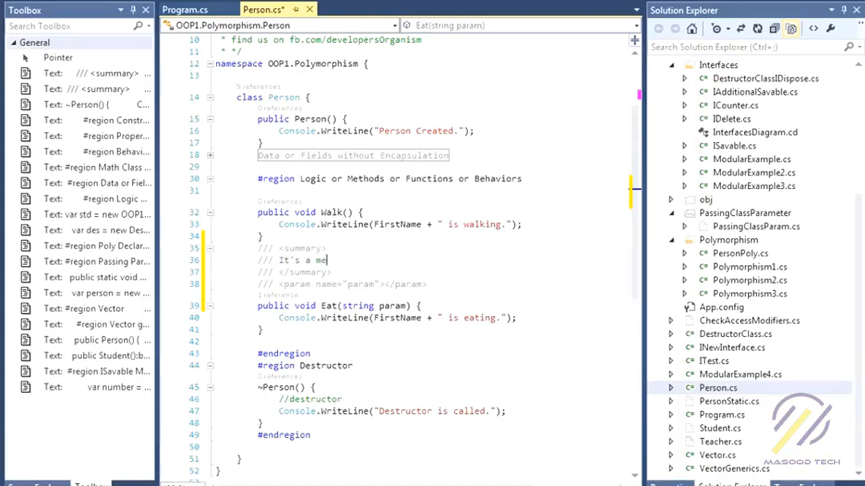
text(thod)
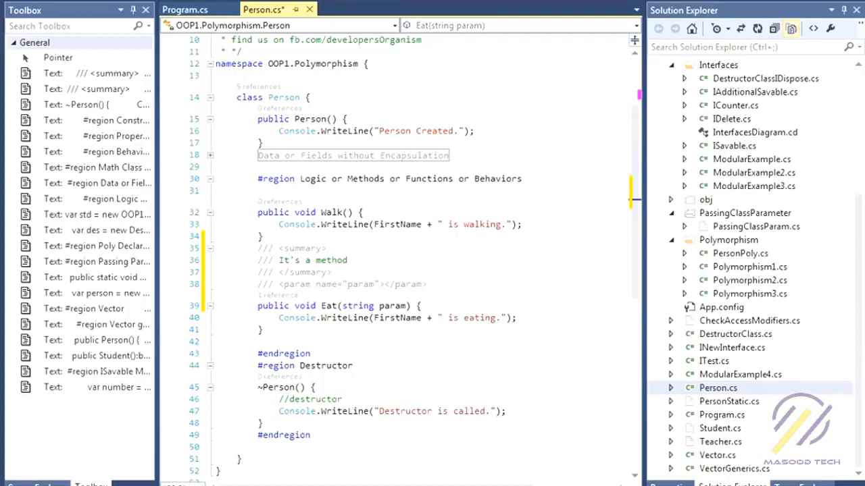
text(it's a param for name.)
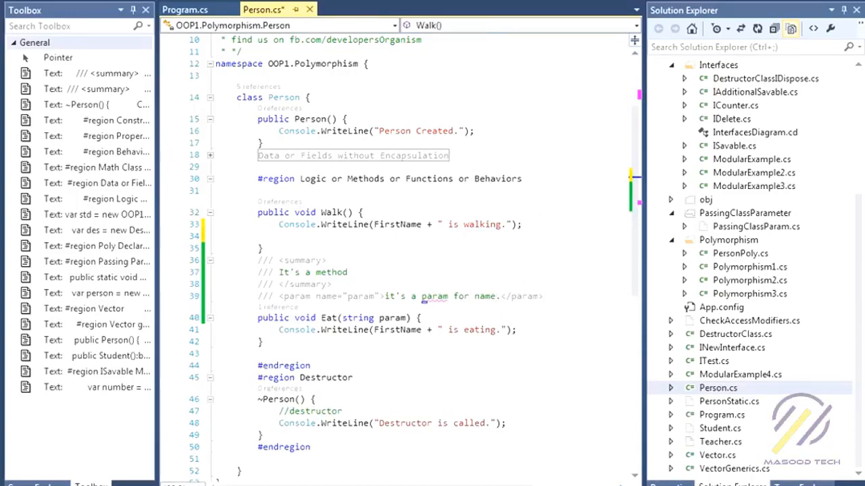
text(this.w)
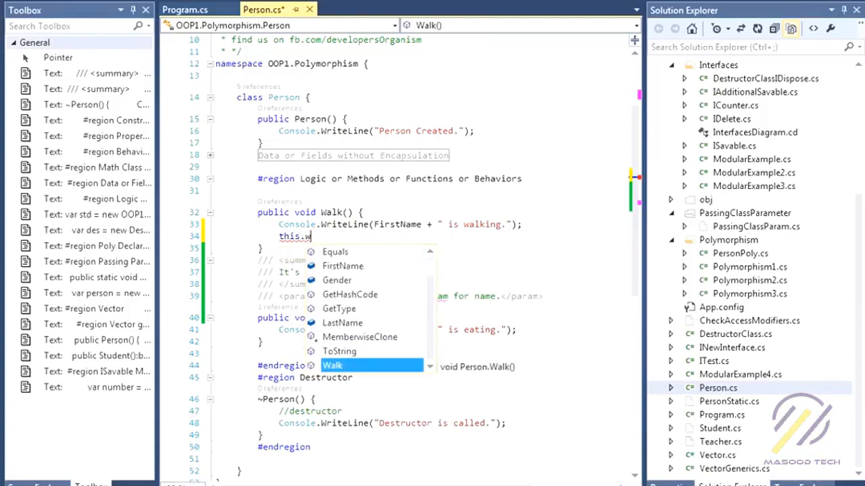
text(ea)
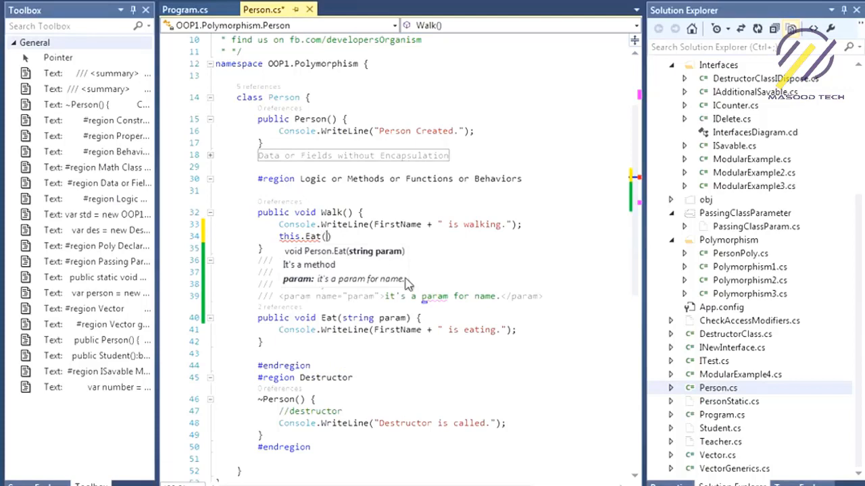
mouse_move(375, 262)
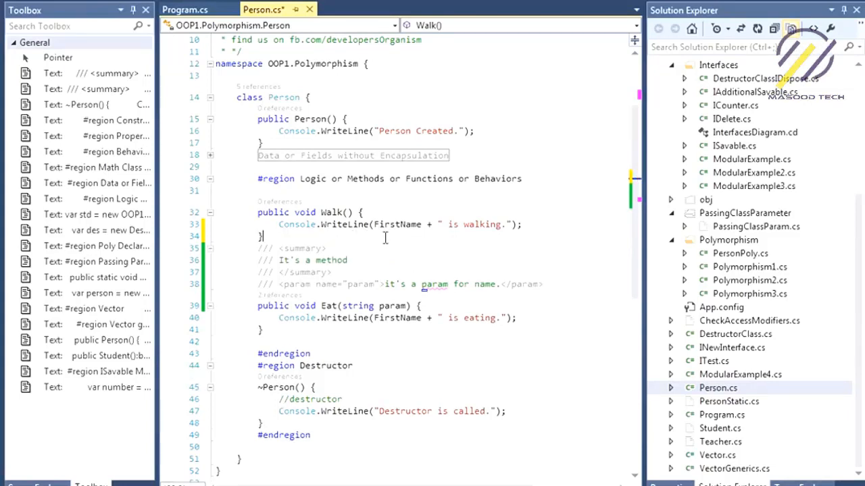
Step: Open InterfacesDiagram.cd and view the Deleted property and ModularExample's Delete method properties
click(751, 133)
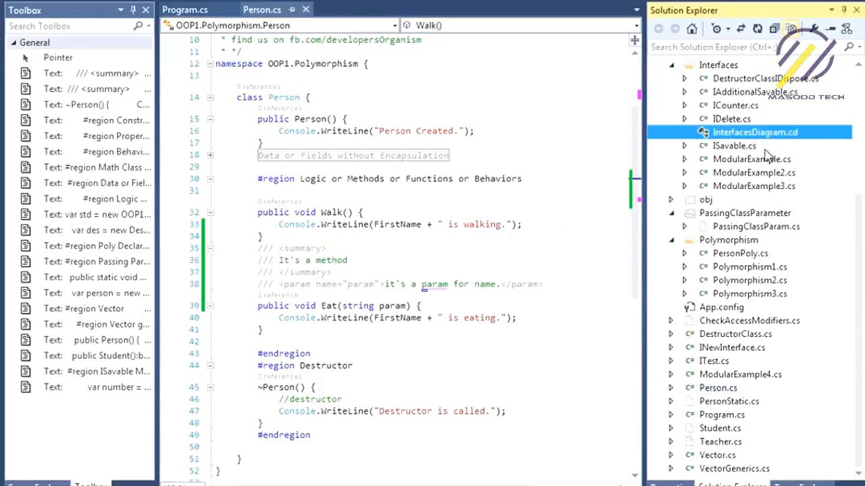
double_click(751, 132)
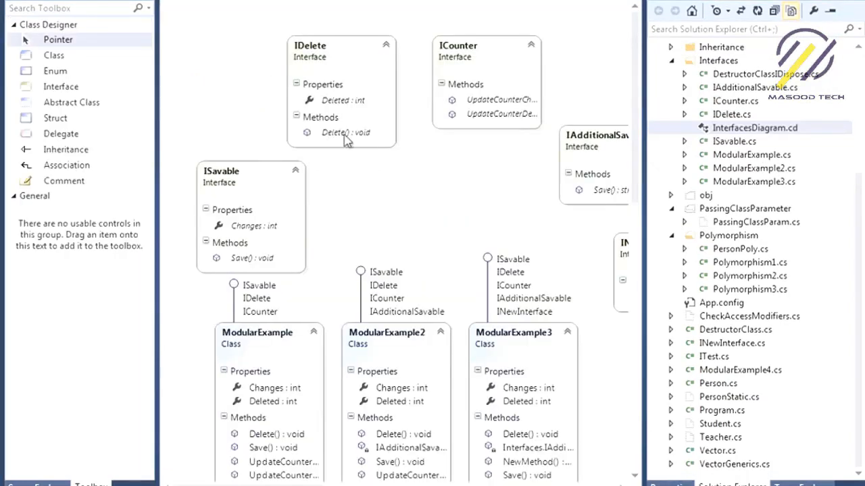
click(343, 100)
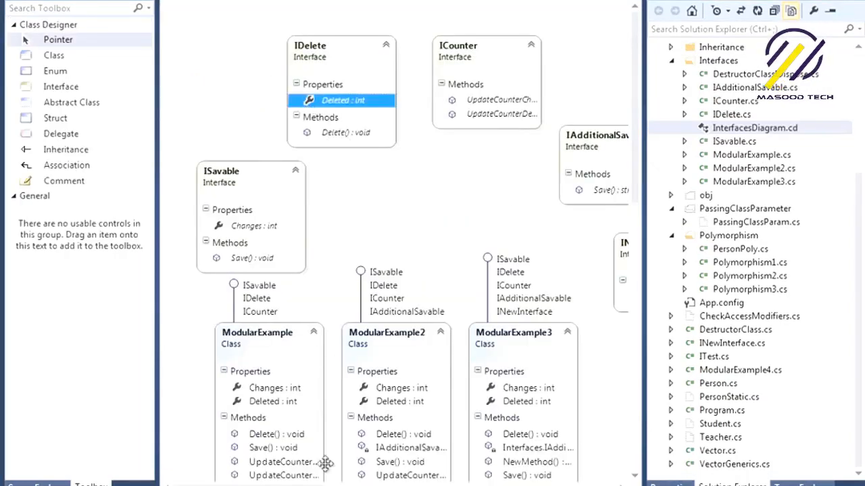
click(262, 433)
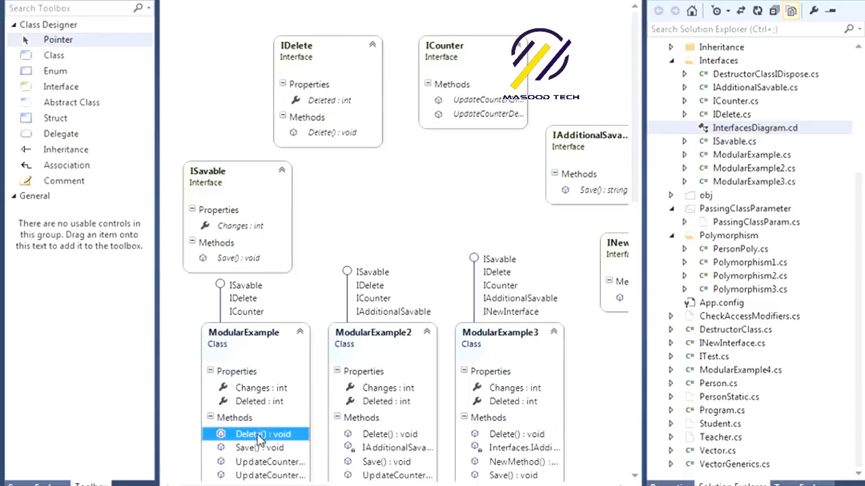
click(262, 433)
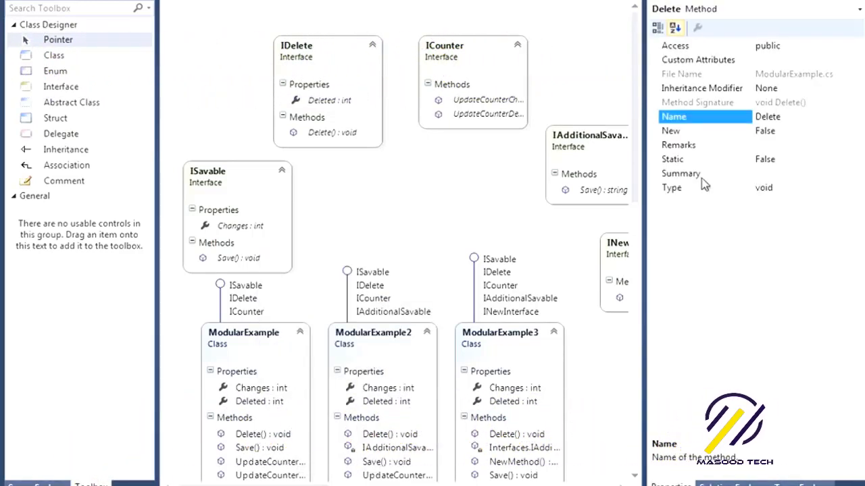
click(678, 144)
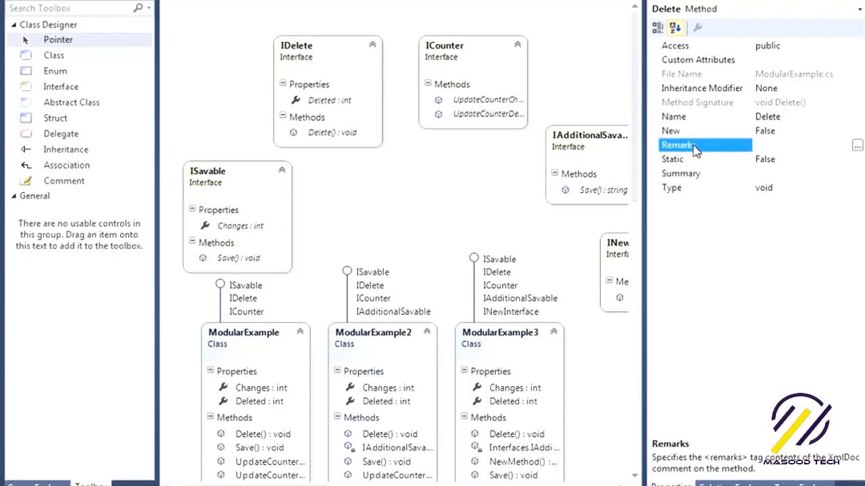
click(680, 173)
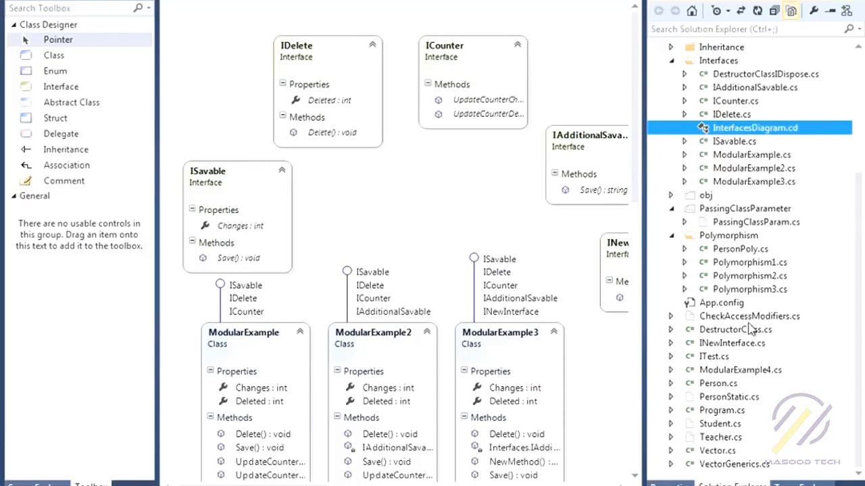
mouse_move(267, 346)
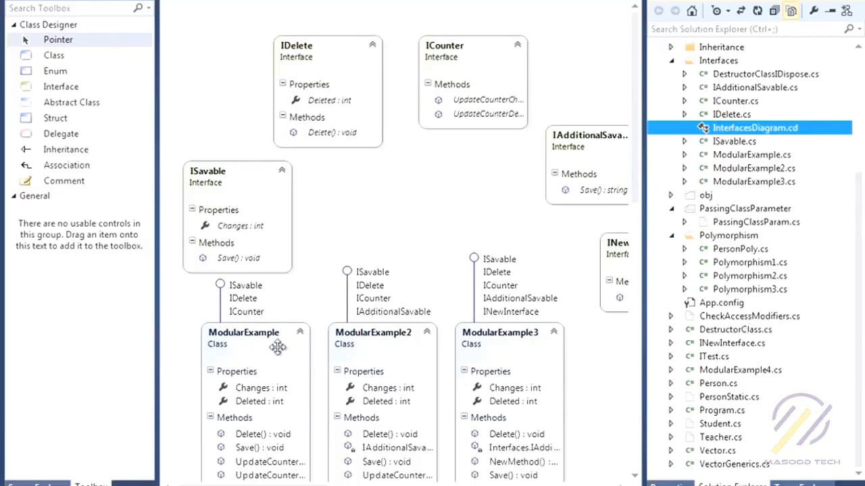